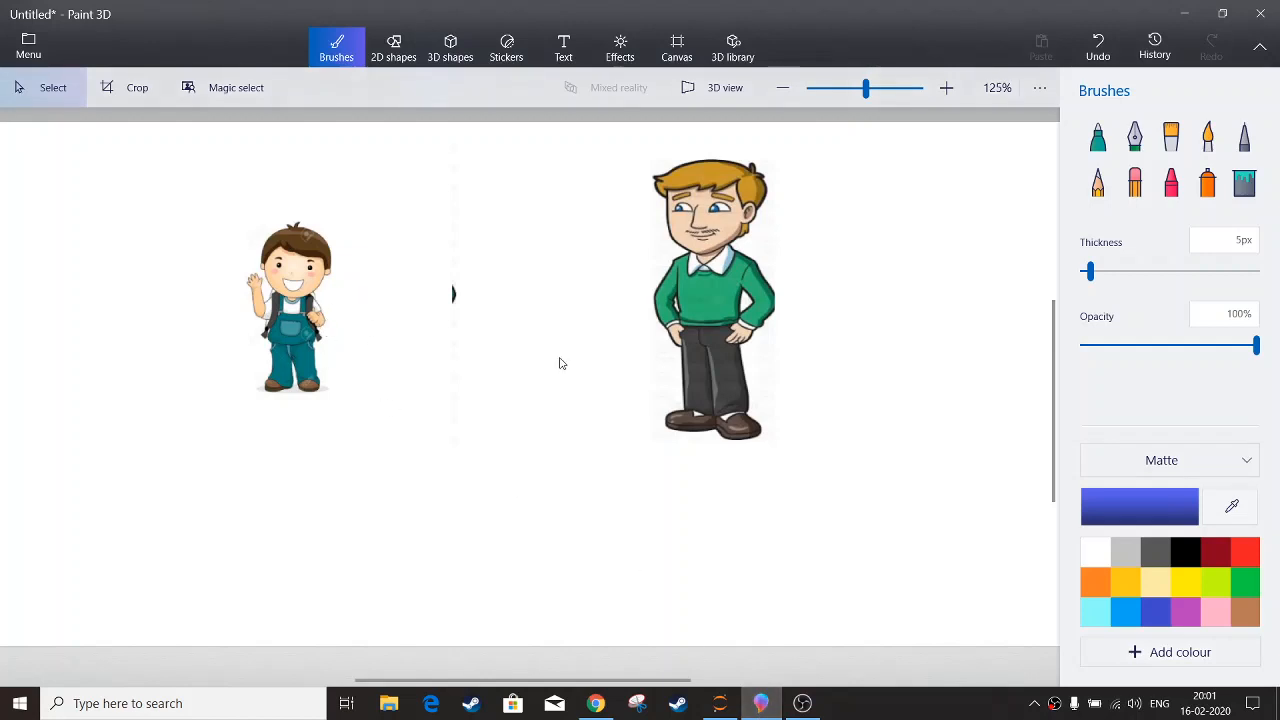
pyautogui.moveTo(670, 278)
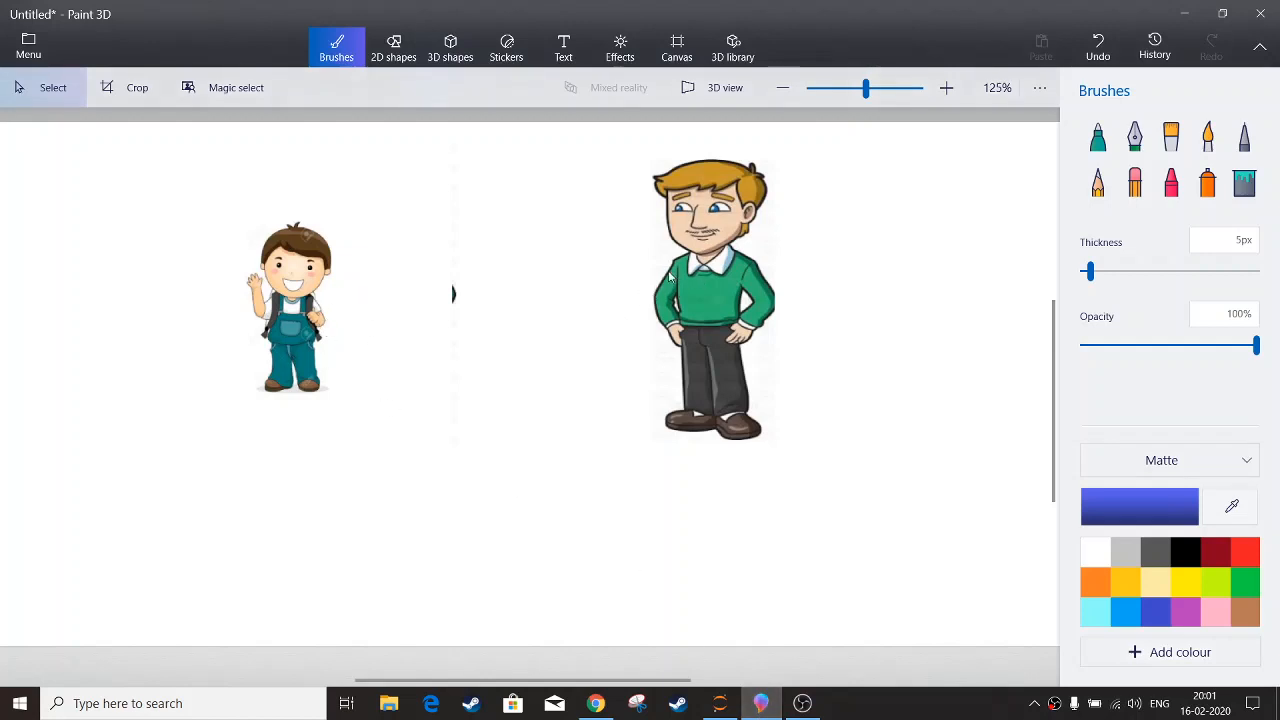
pyautogui.moveTo(337, 302)
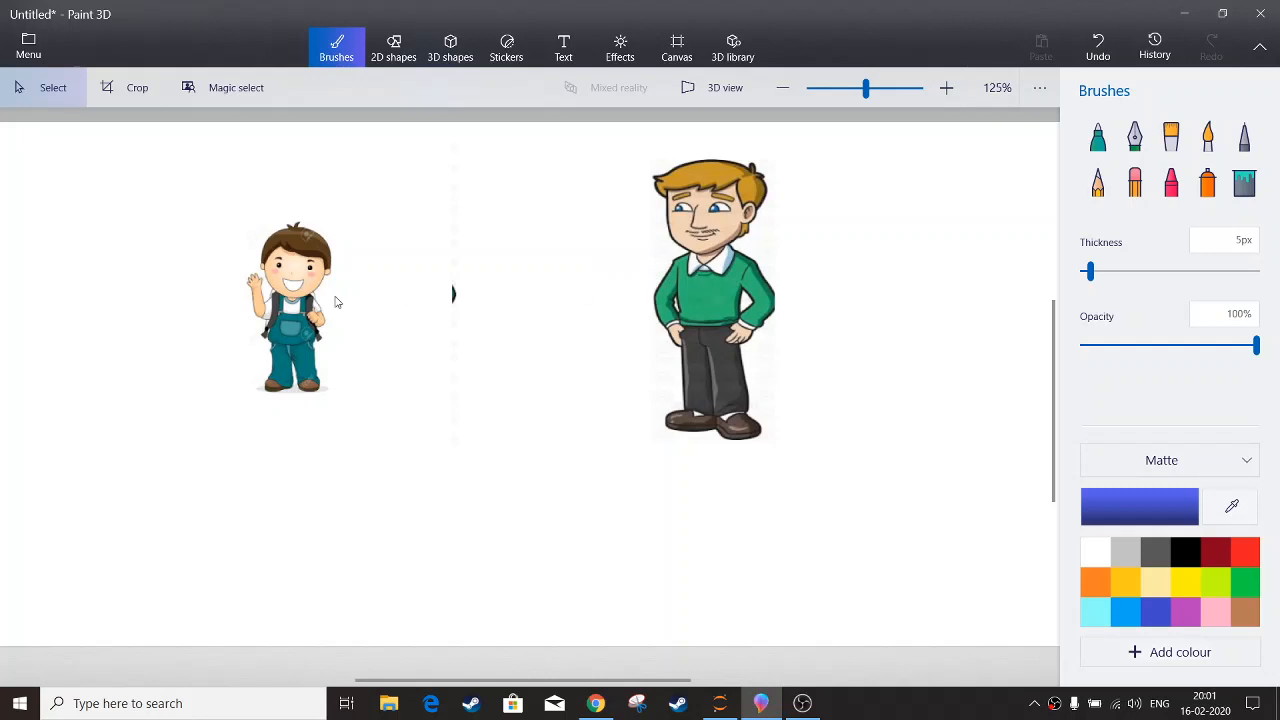
pyautogui.moveTo(237, 218)
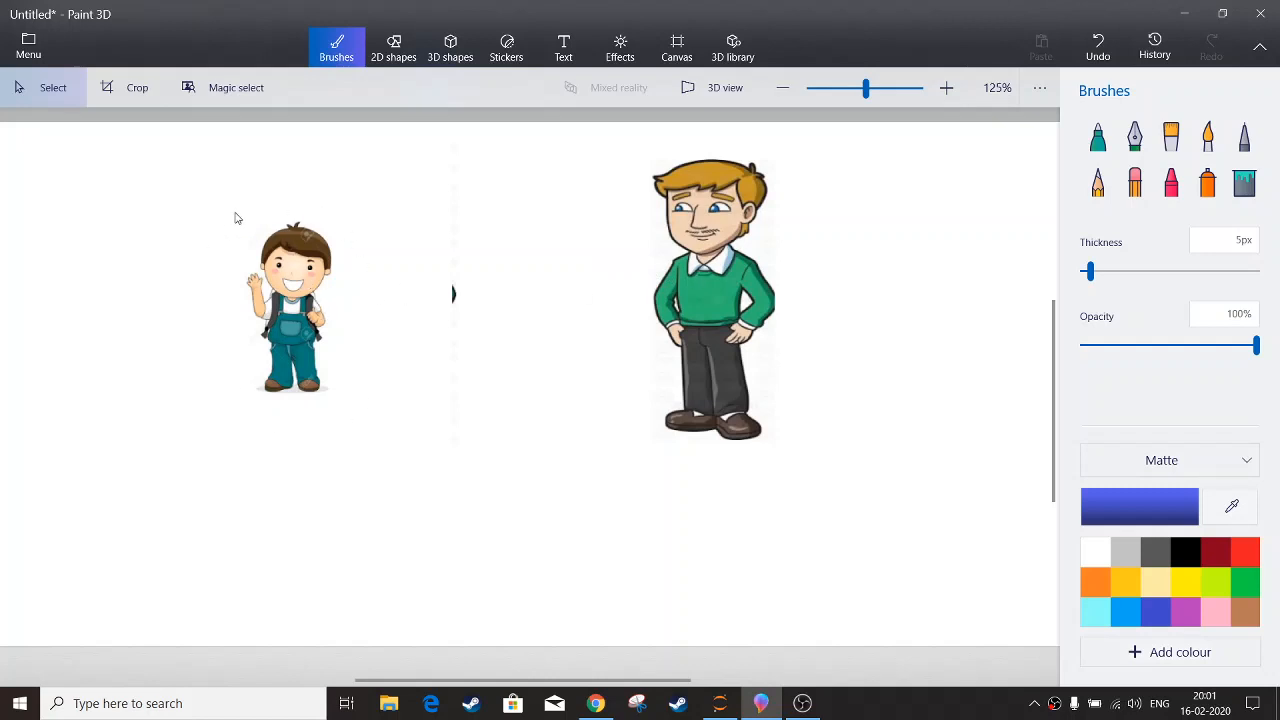
pyautogui.moveTo(378, 341)
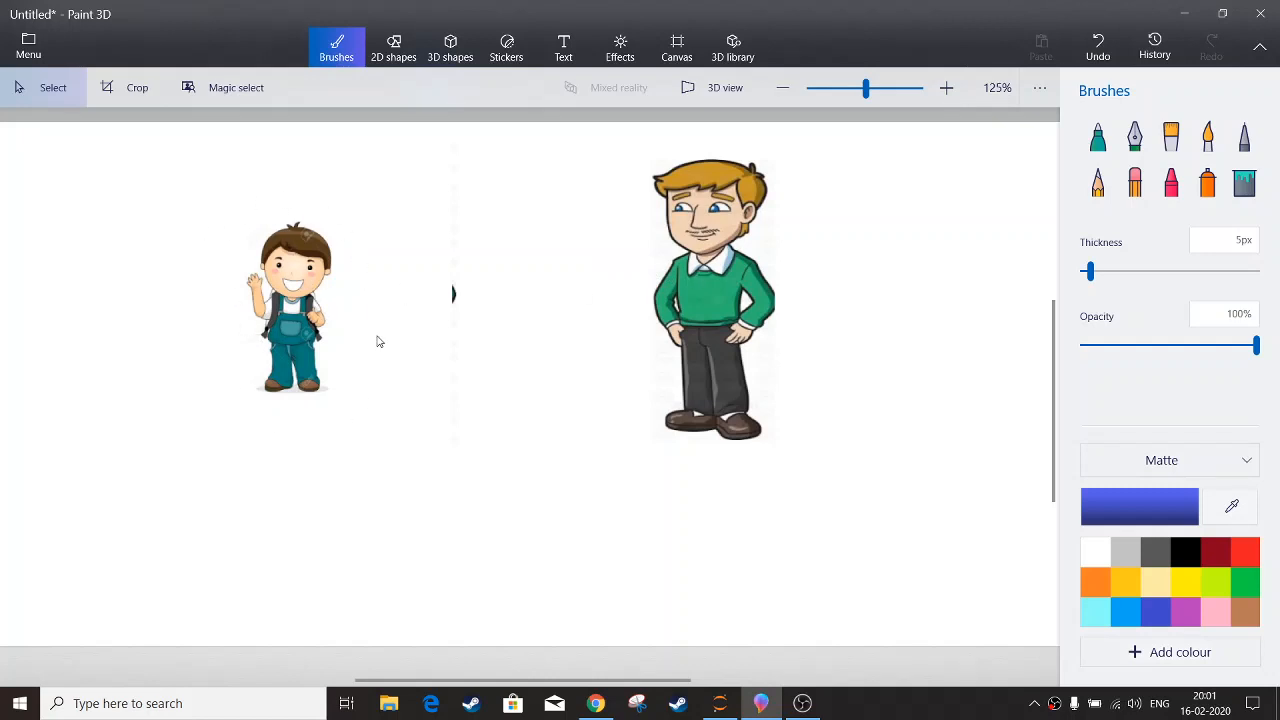
pyautogui.moveTo(692, 150)
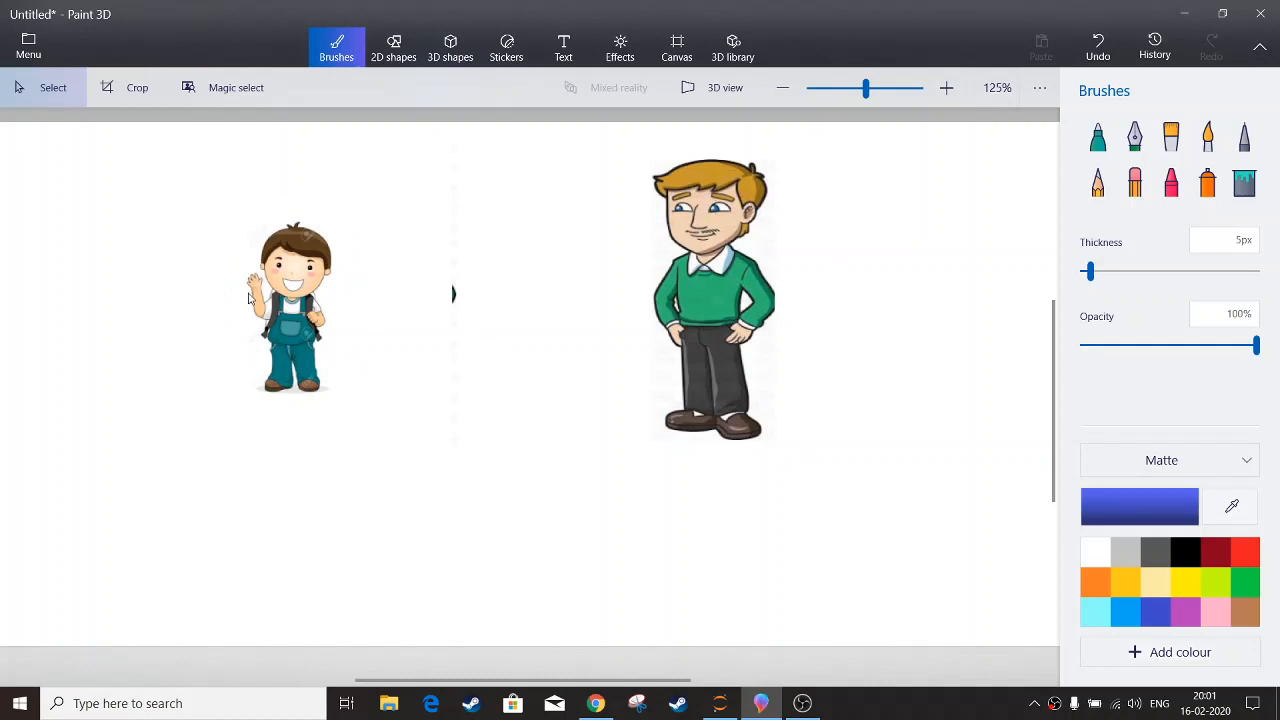
pyautogui.moveTo(408, 293)
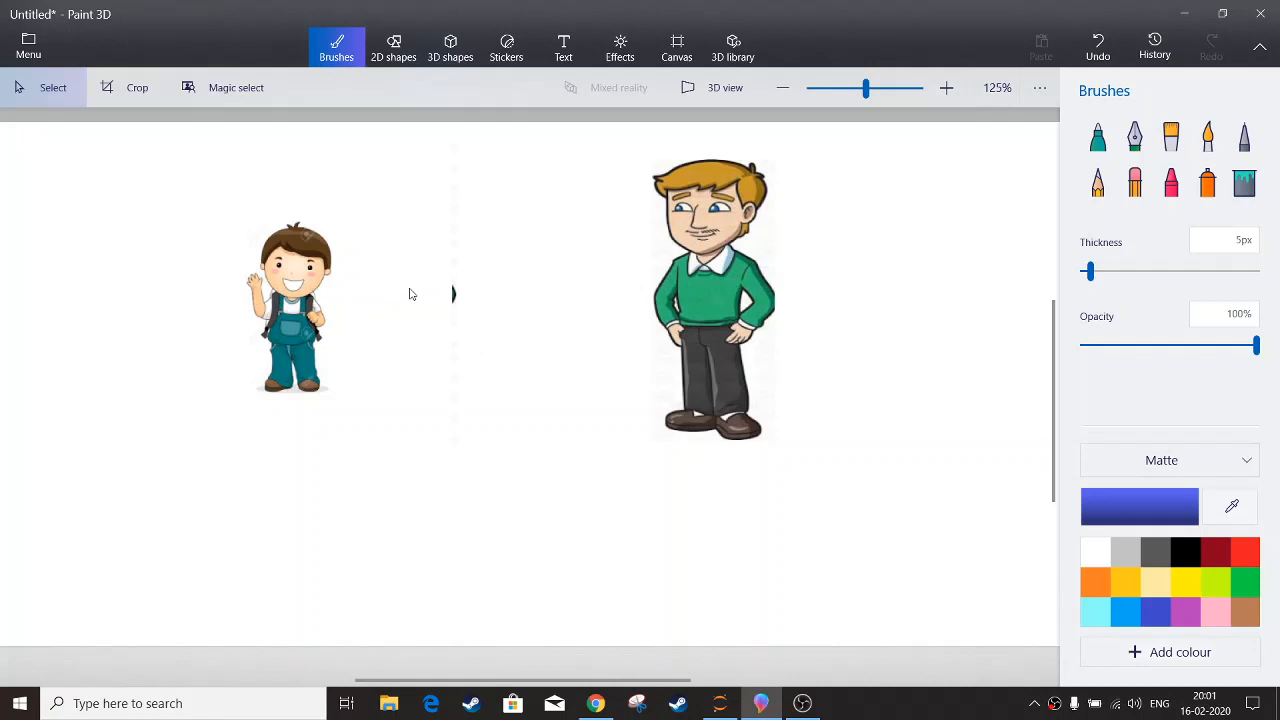
pyautogui.moveTo(501, 270)
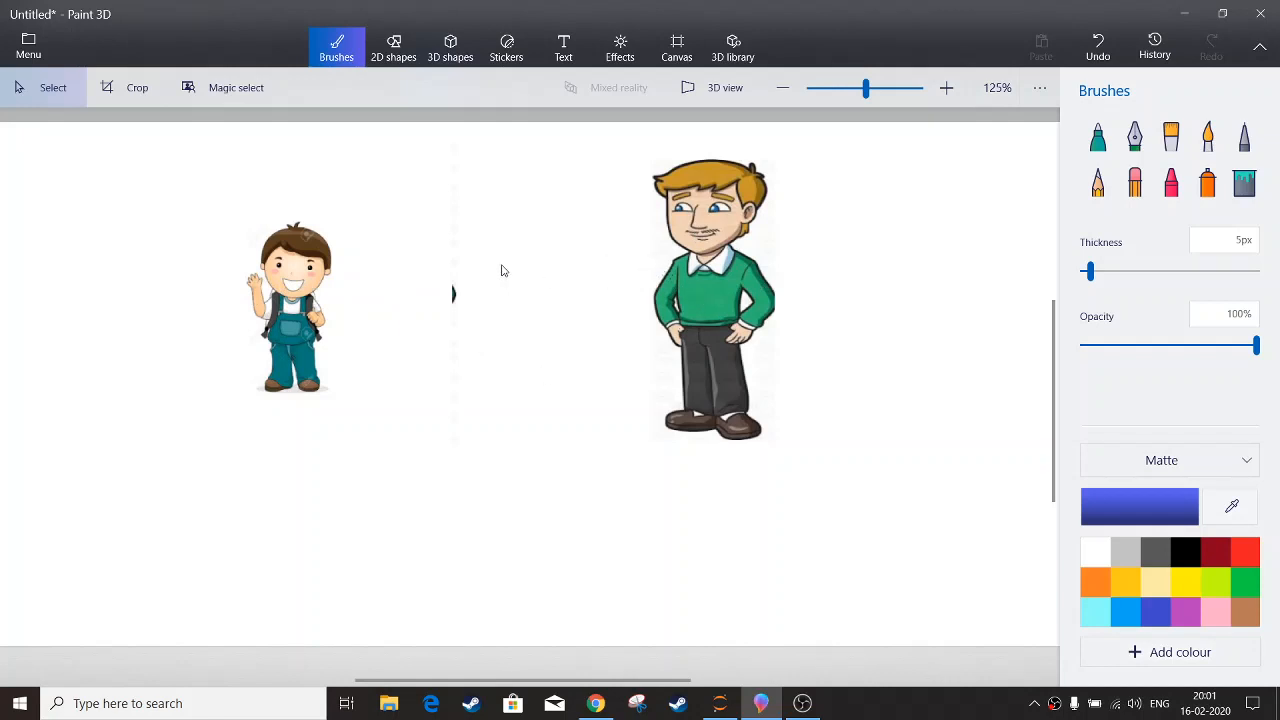
pyautogui.moveTo(364, 322)
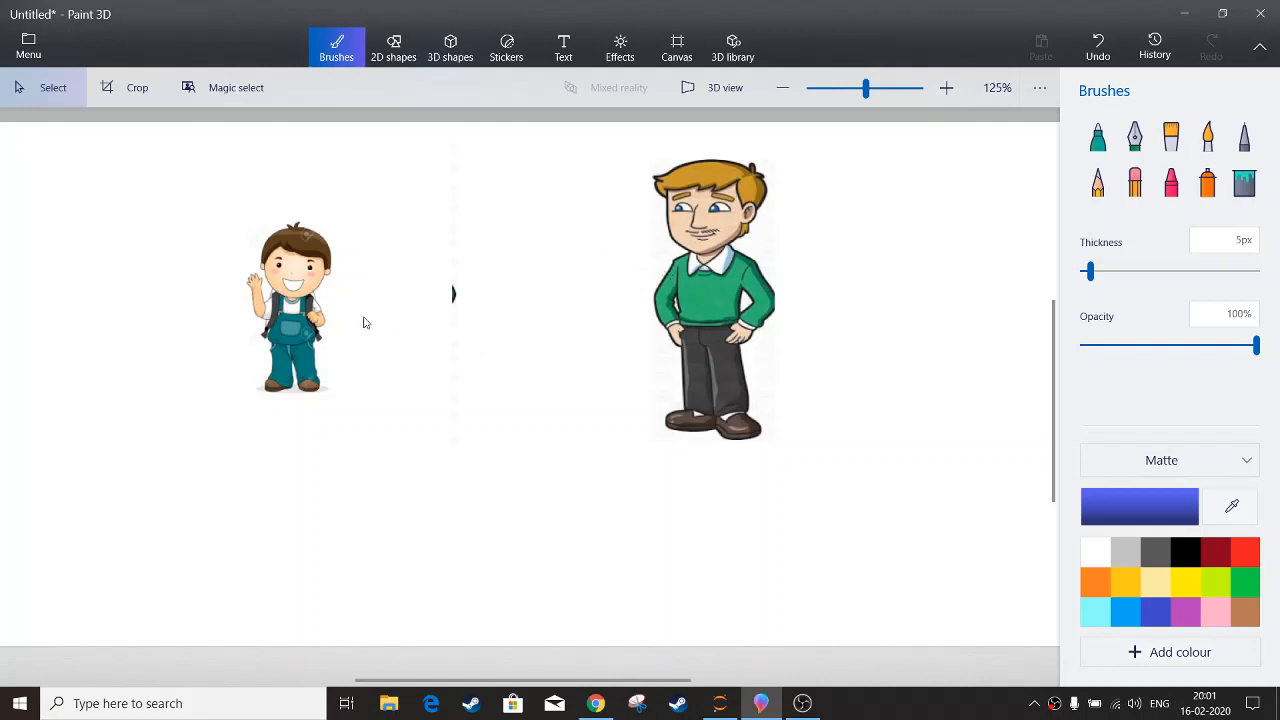
pyautogui.moveTo(450, 289)
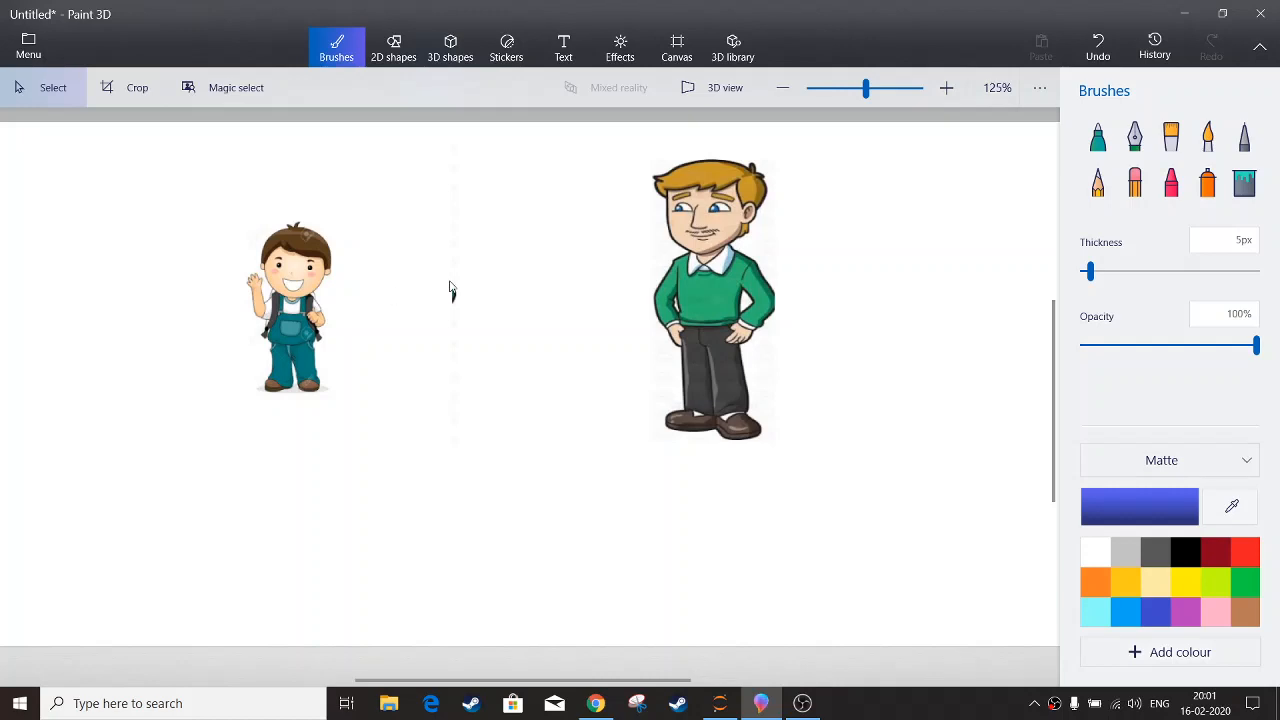
pyautogui.moveTo(378, 306)
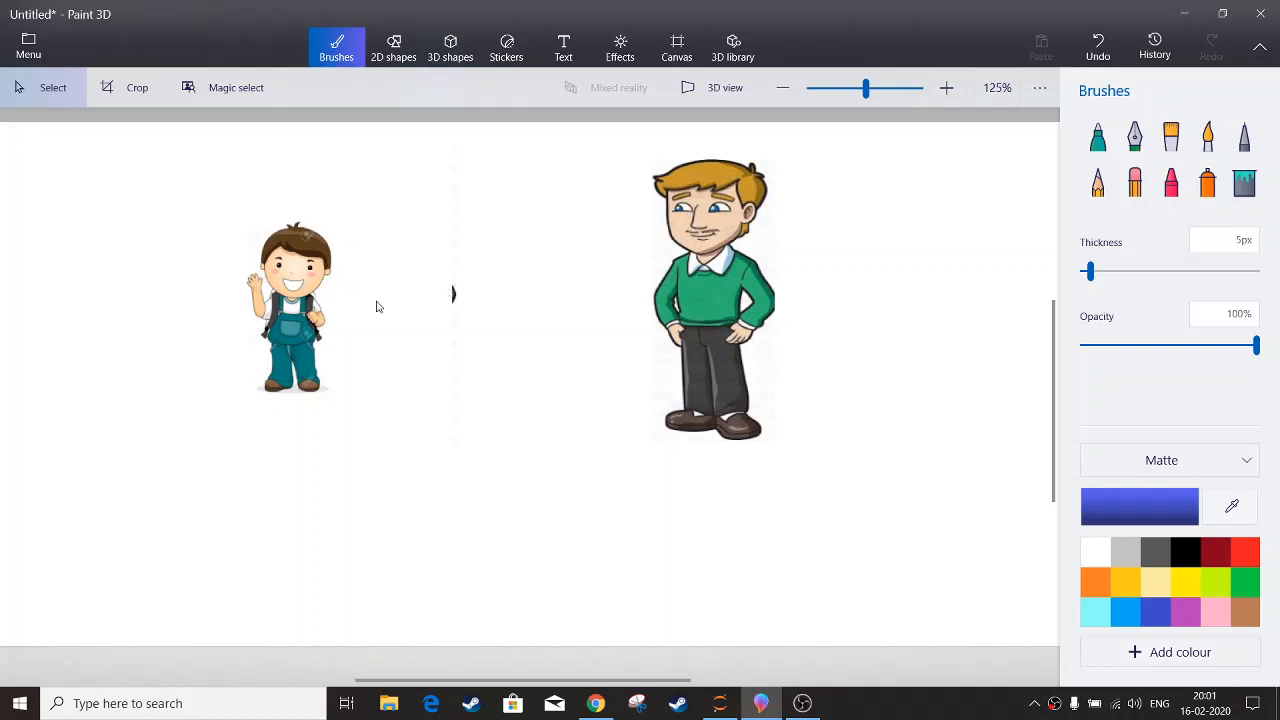
pyautogui.moveTo(363, 300)
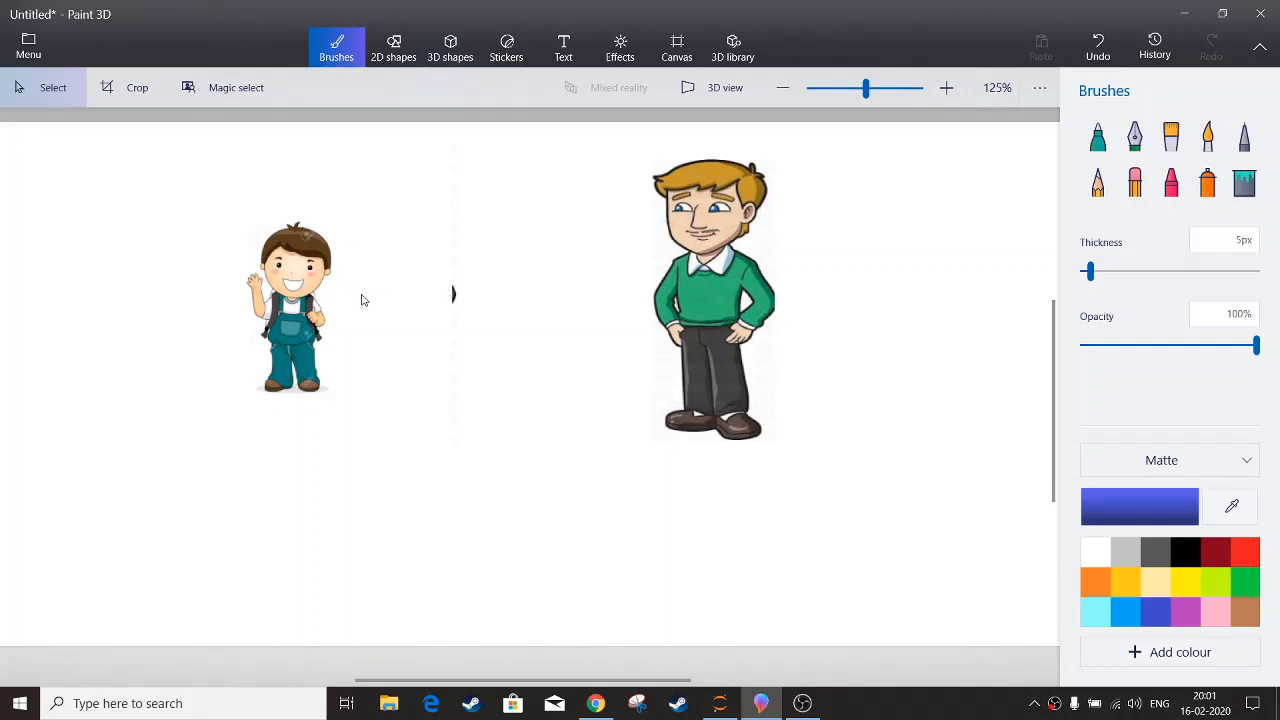
pyautogui.moveTo(340, 296)
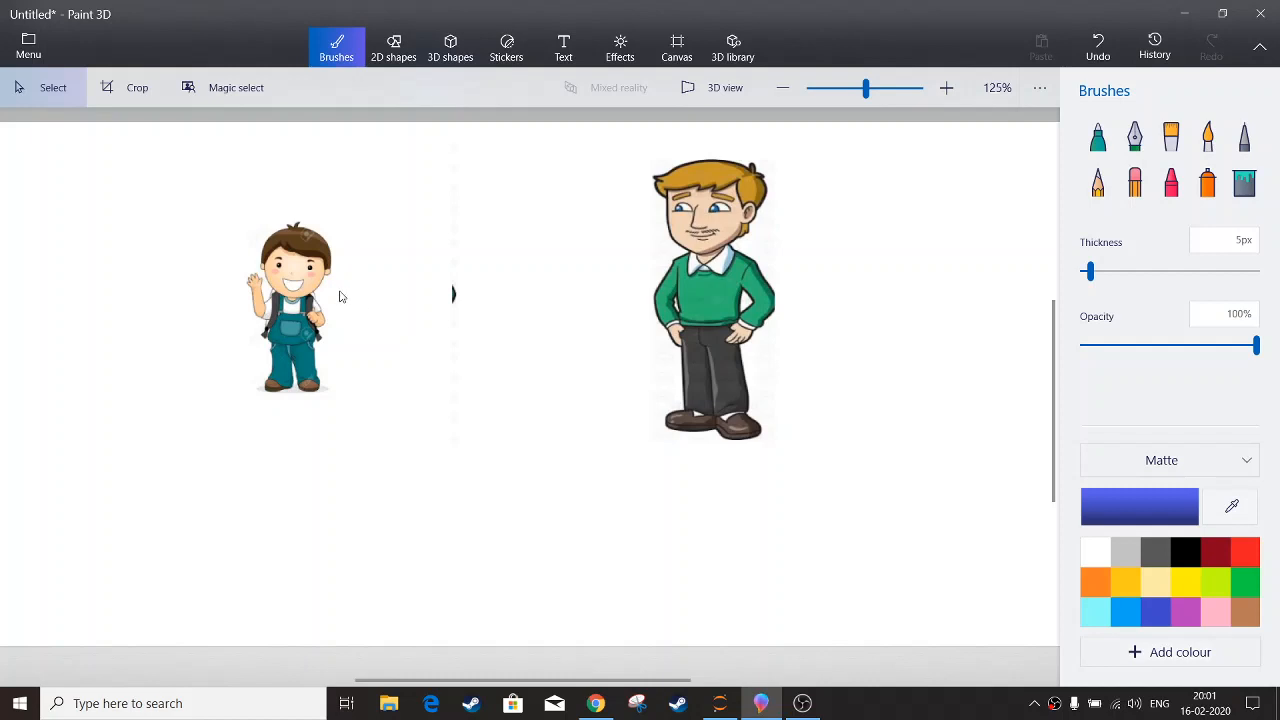
pyautogui.moveTo(358, 301)
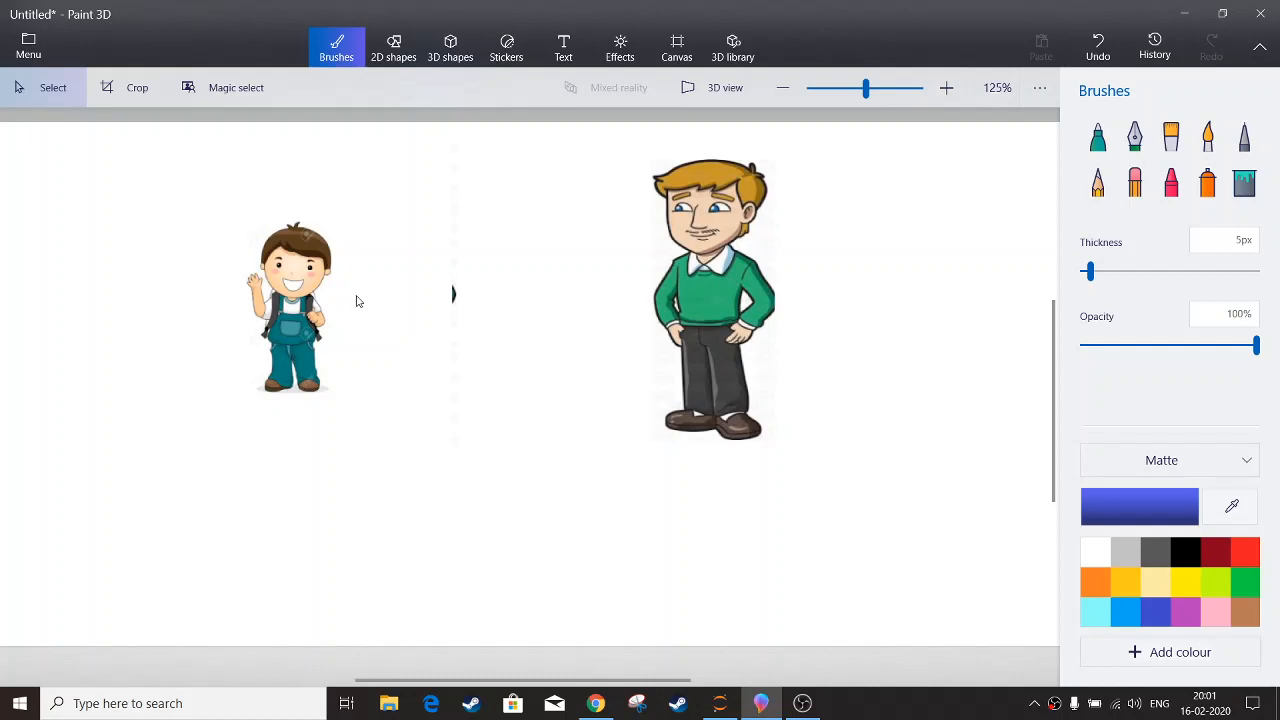
pyautogui.moveTo(397, 281)
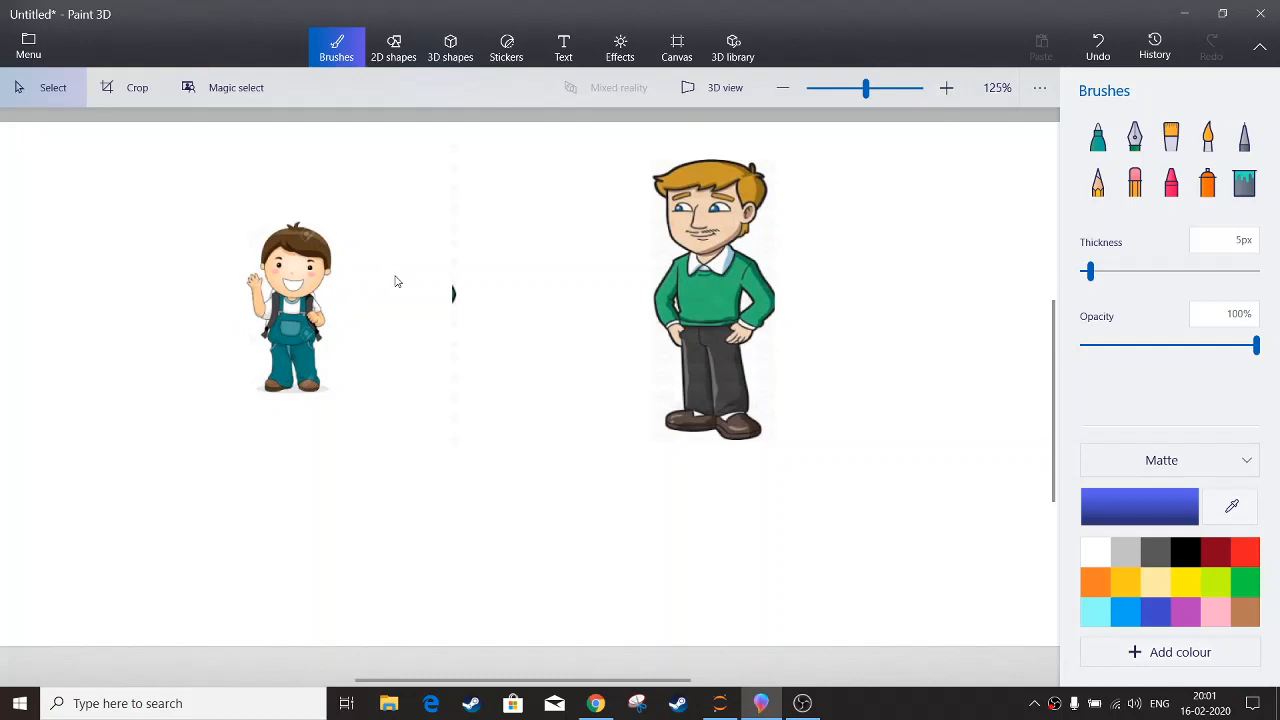
pyautogui.moveTo(333, 295)
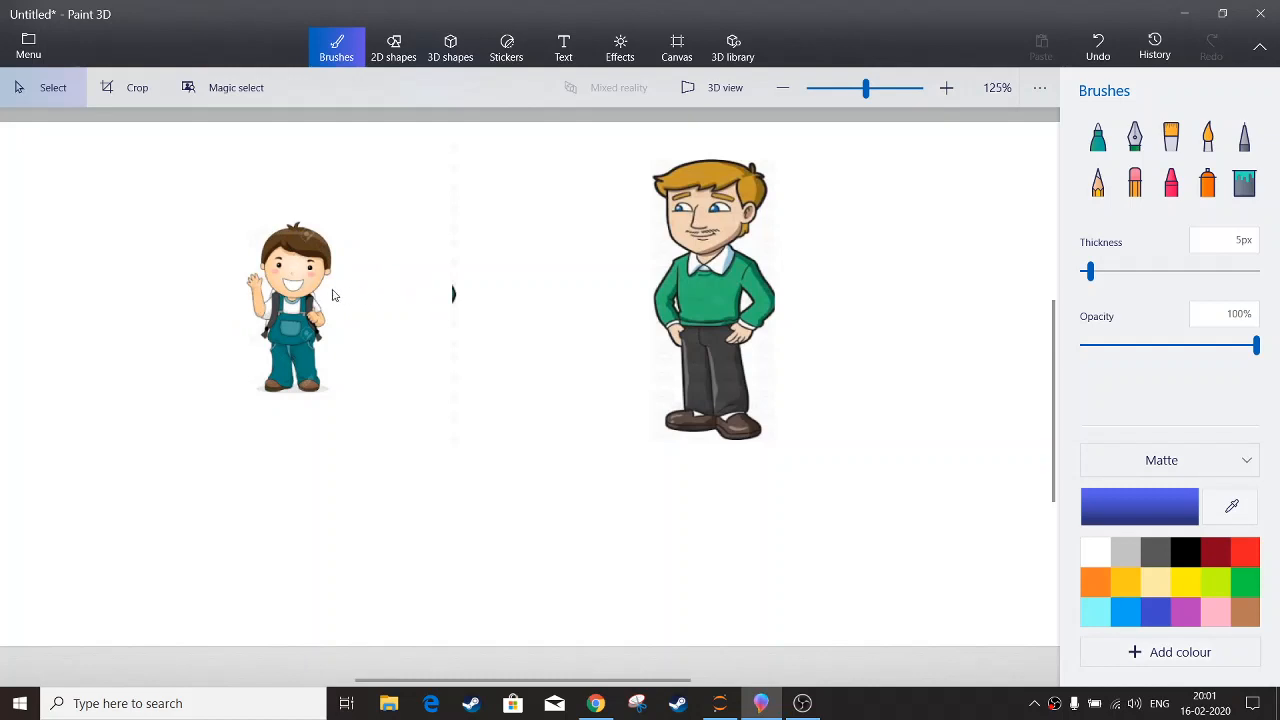
pyautogui.moveTo(363, 305)
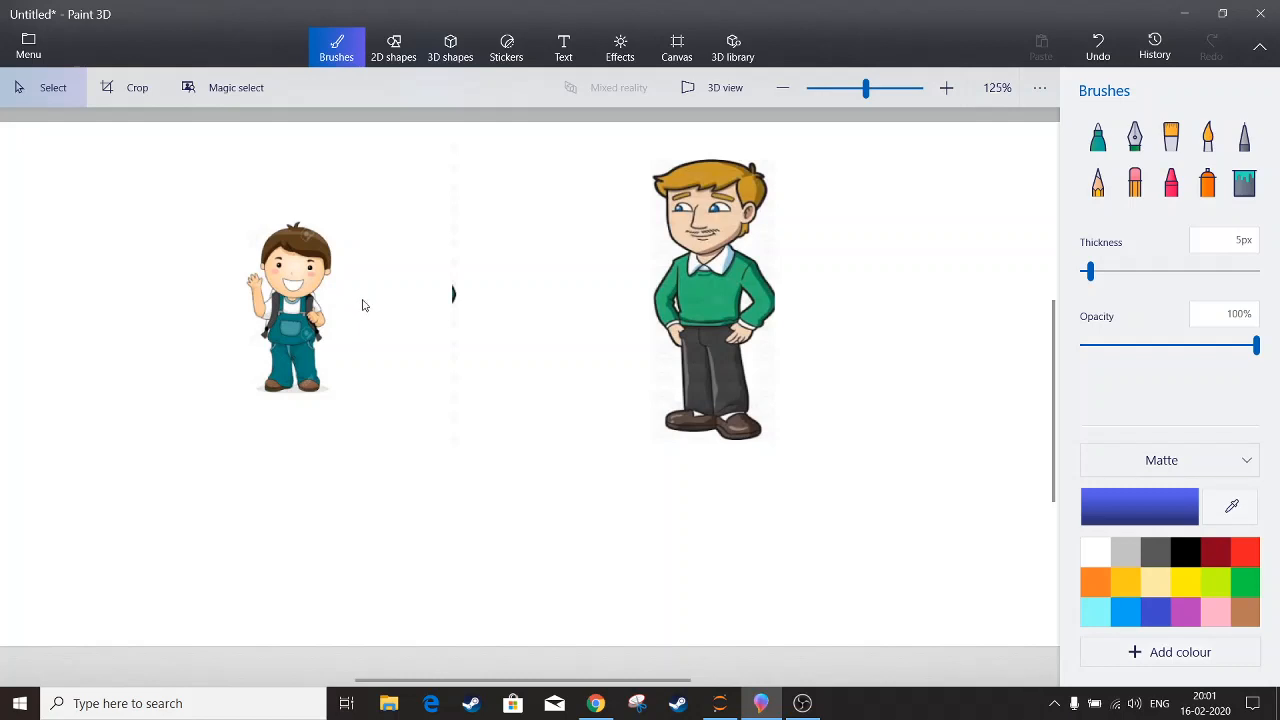
pyautogui.moveTo(425, 288)
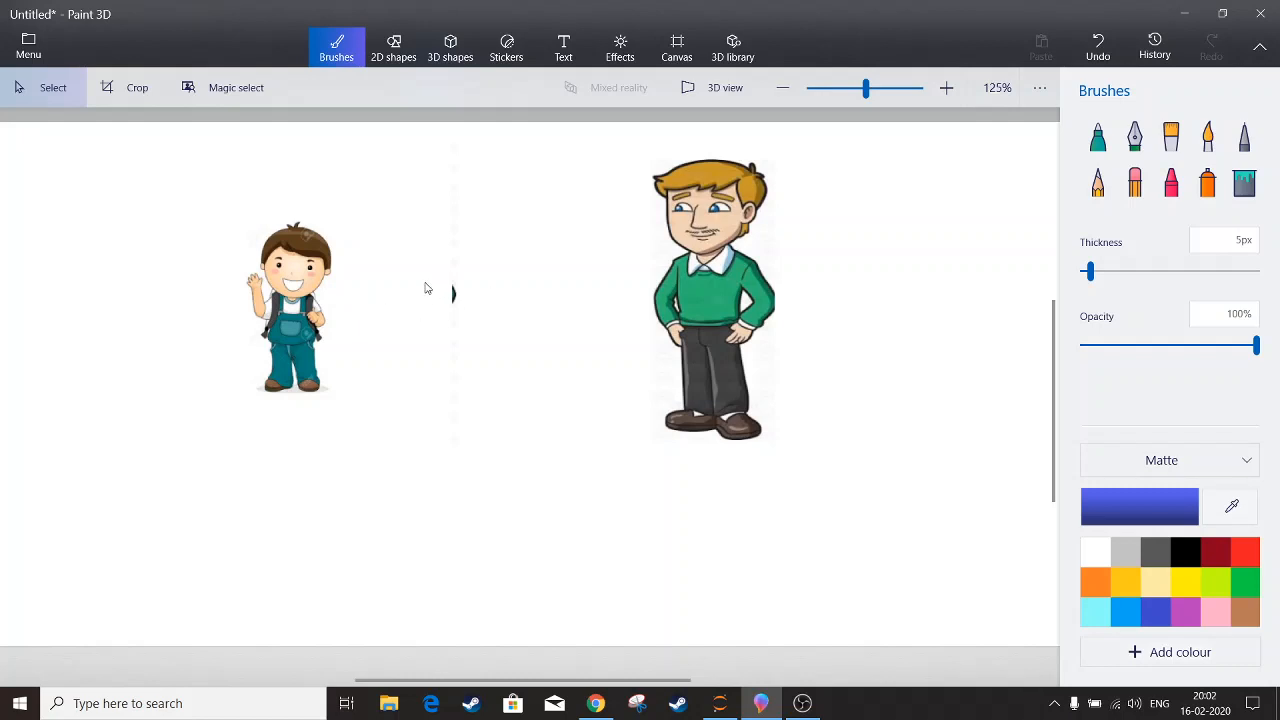
pyautogui.moveTo(473, 277)
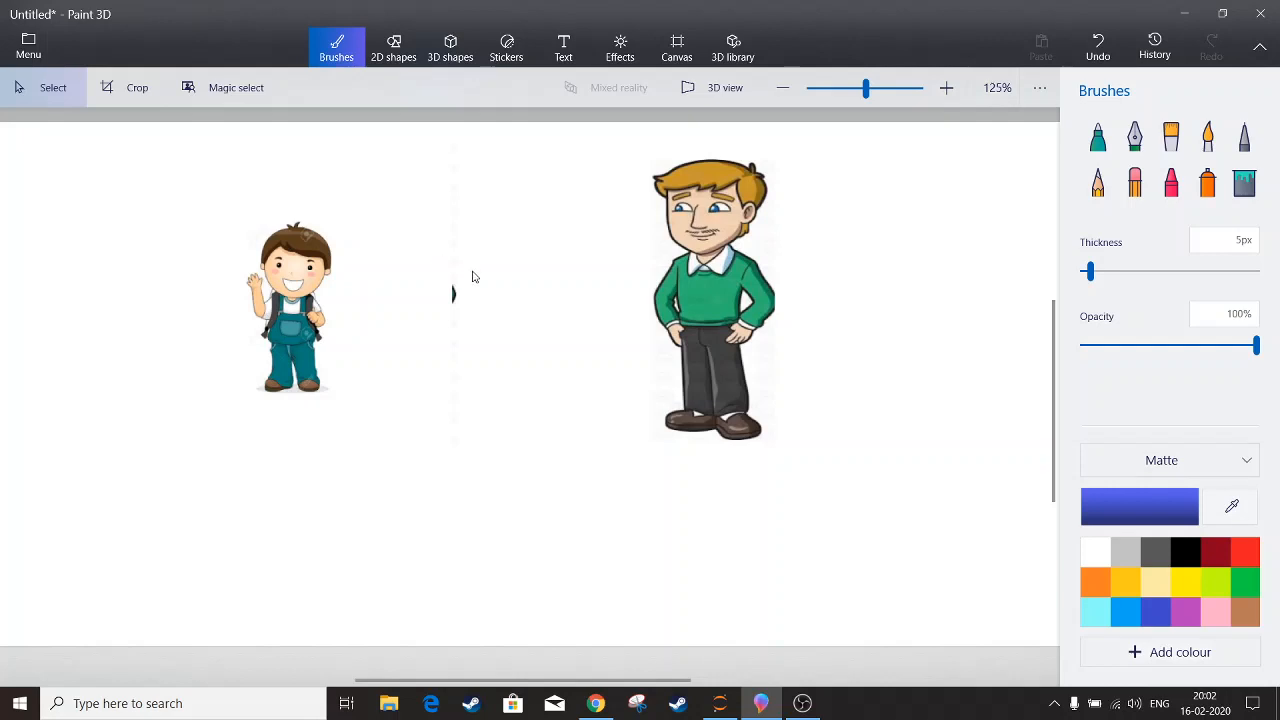
pyautogui.moveTo(591, 664)
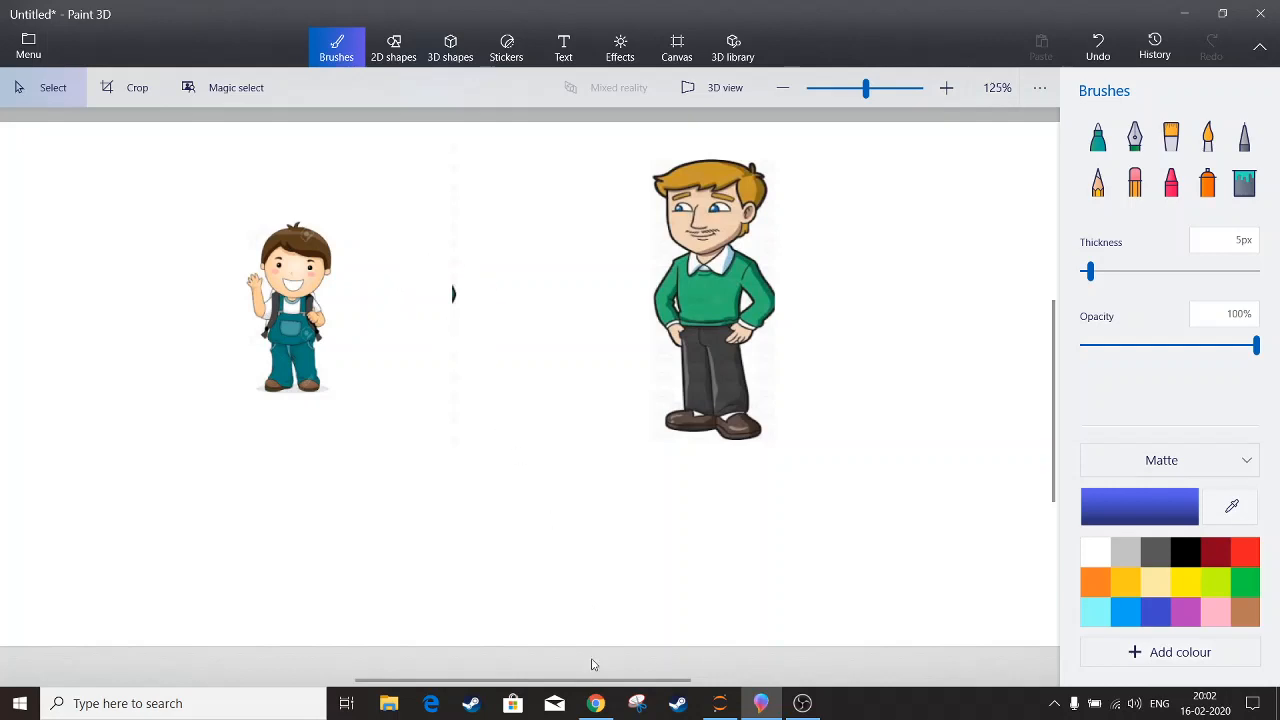
# Bring up the Jupyter notebook and rerun the if/elif/else marks cell.
pyautogui.click(595, 703)
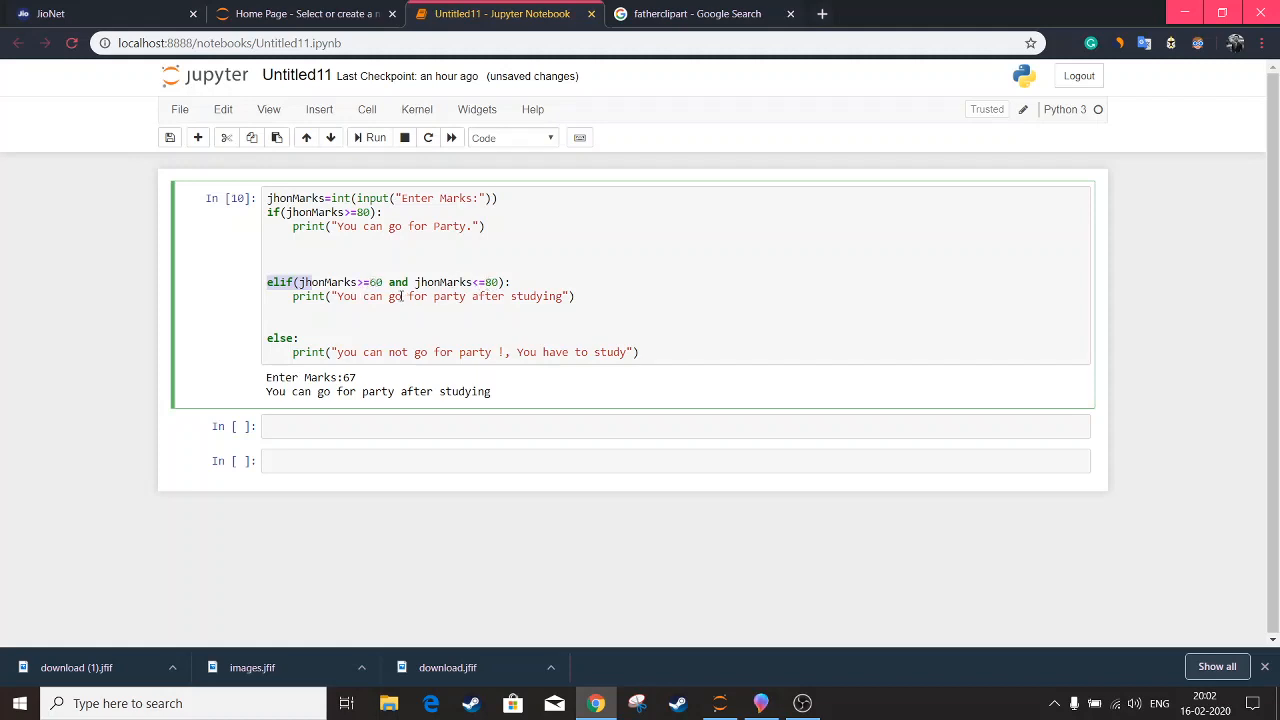
pyautogui.moveTo(399, 295)
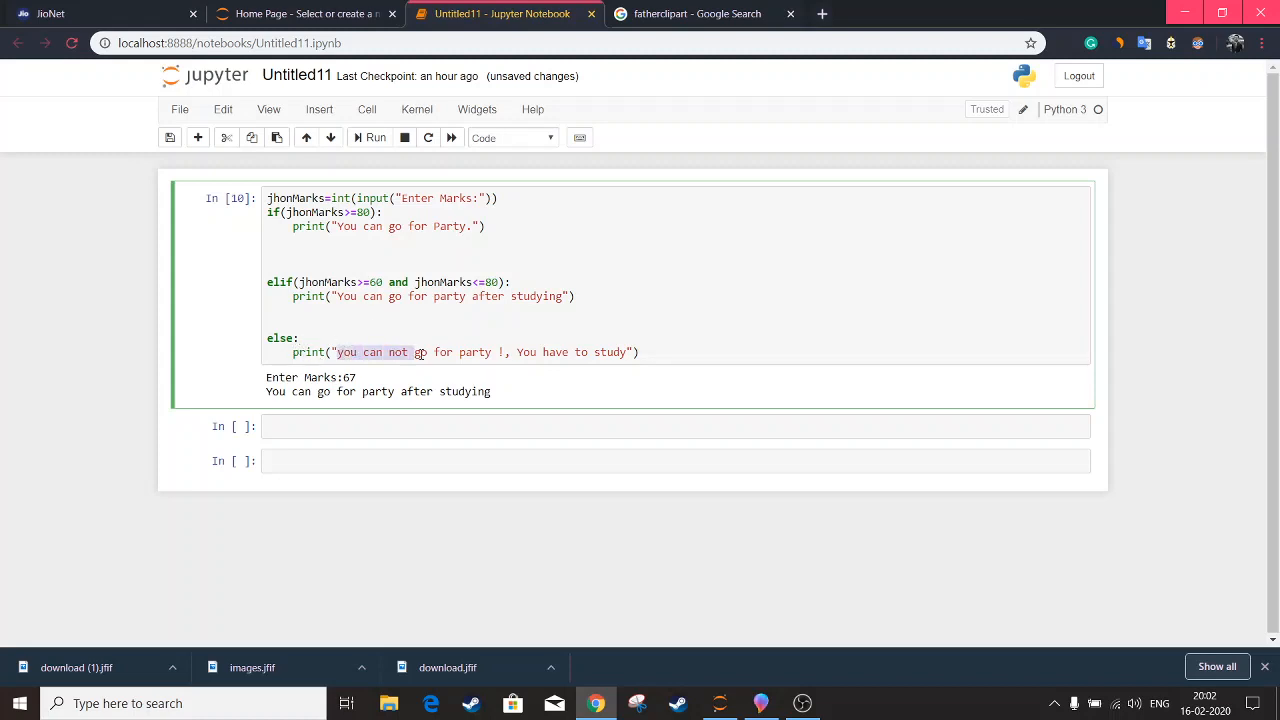
pyautogui.click(641, 352)
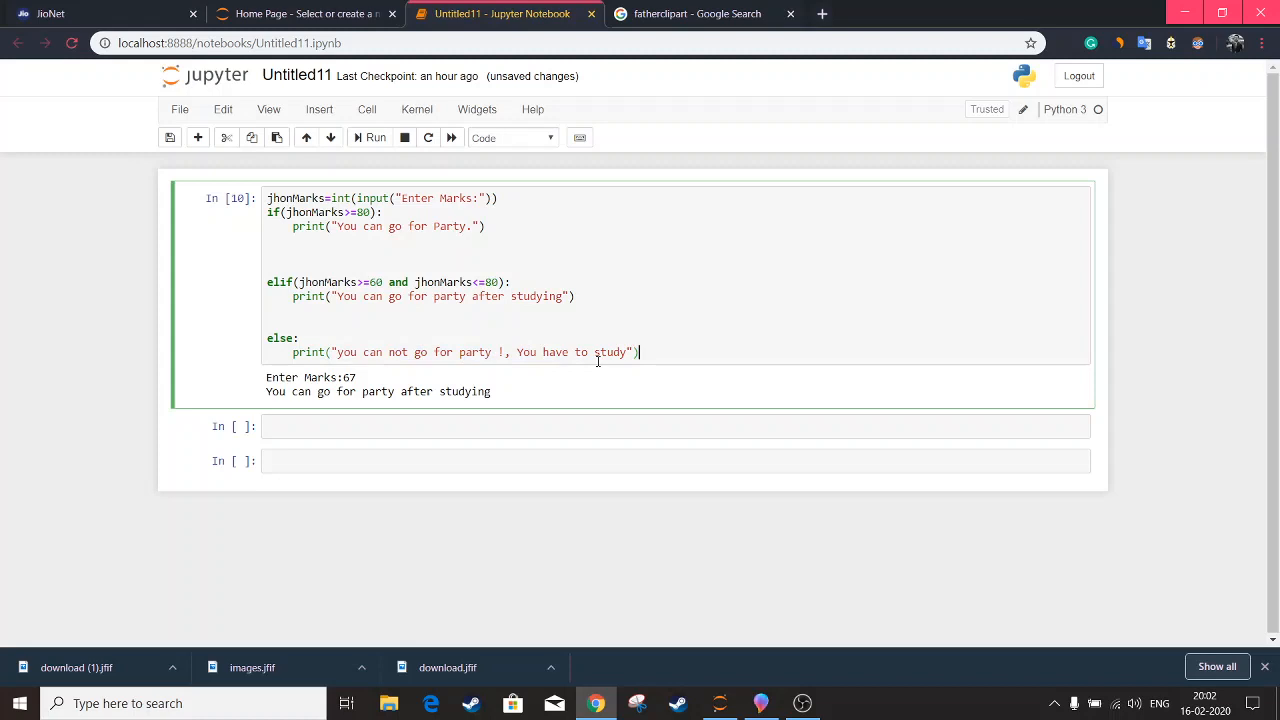
pyautogui.click(374, 137)
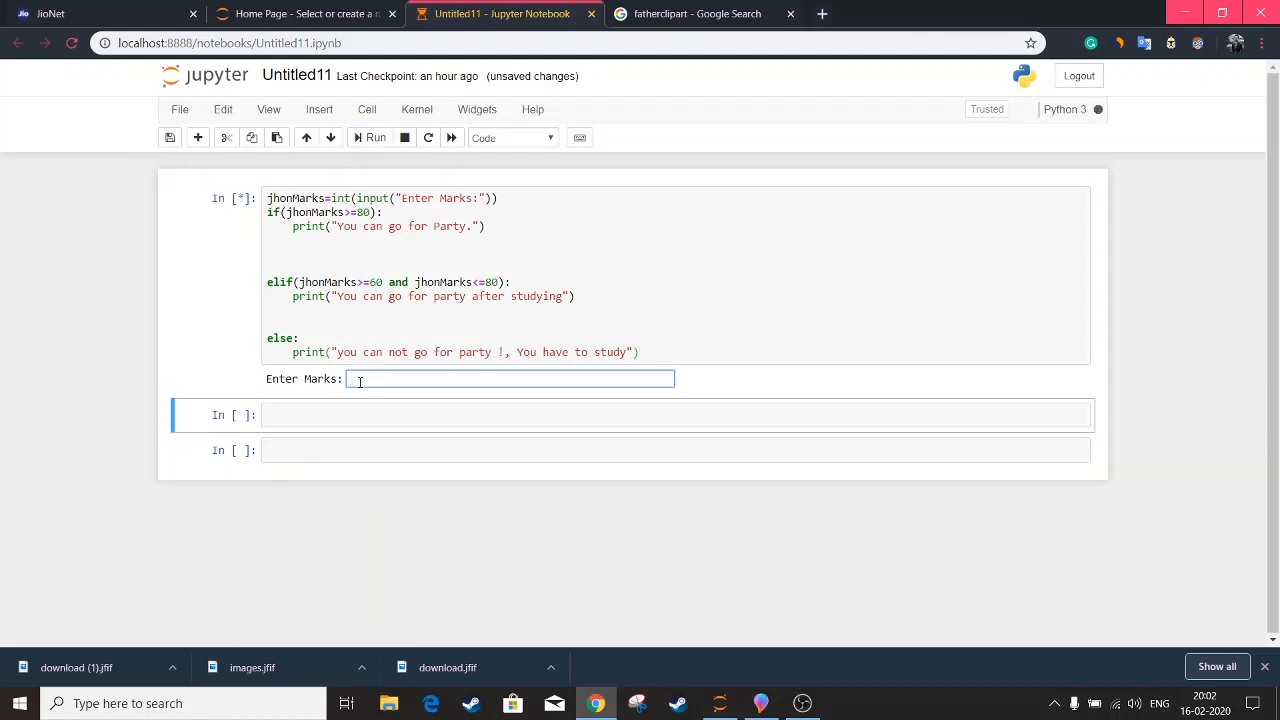
# Enter marks 85, then rerun the cell for a new marks value.
pyautogui.write('85')
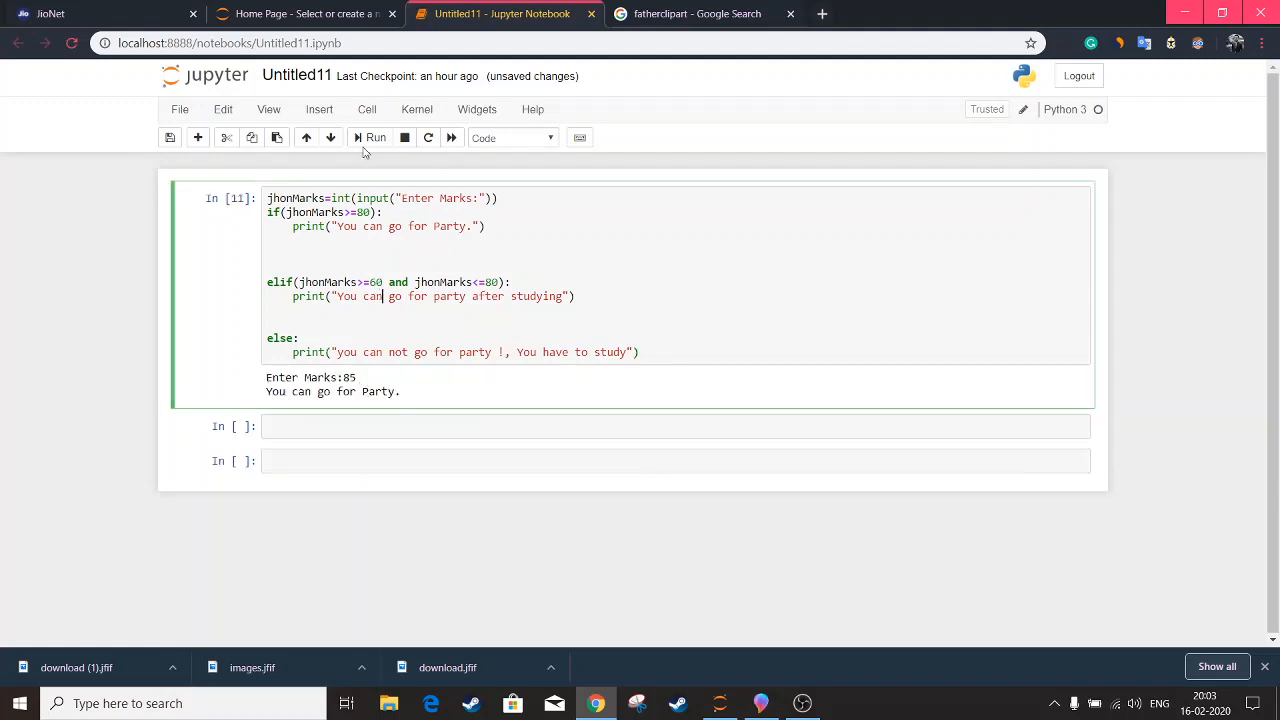
pyautogui.click(371, 137)
pyautogui.write('65')
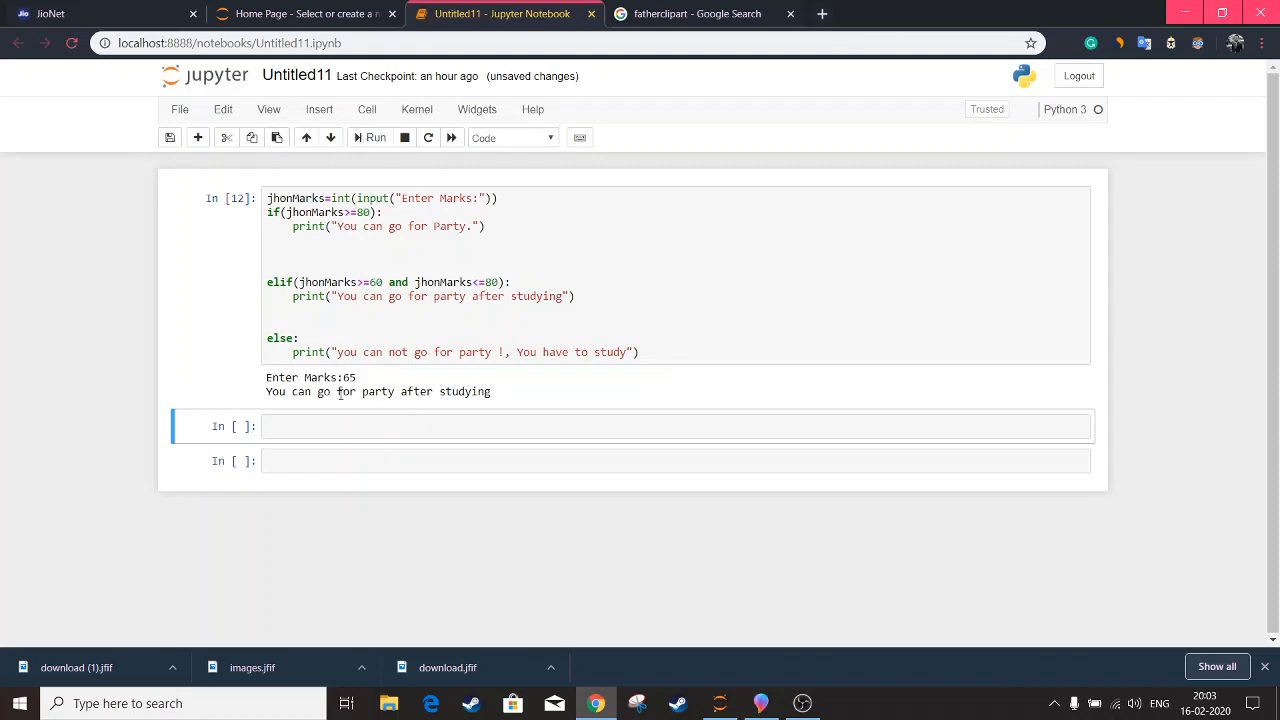
pyautogui.click(290, 323)
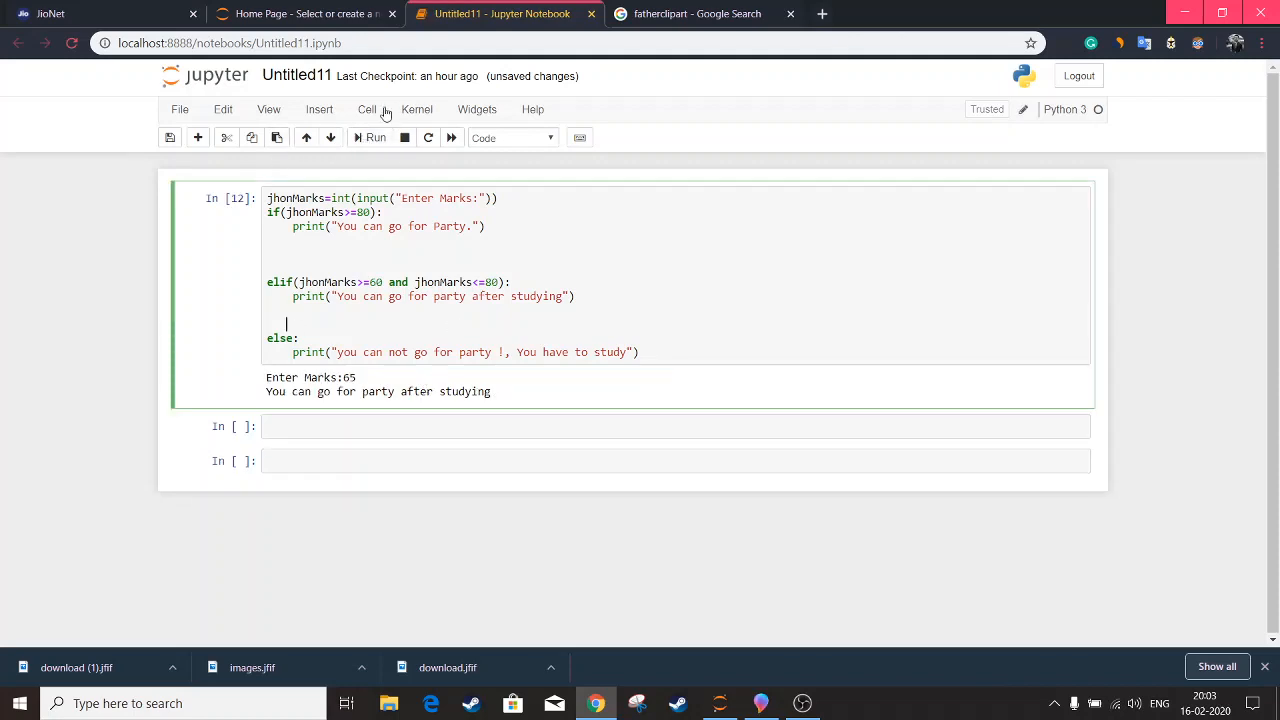
pyautogui.click(370, 137)
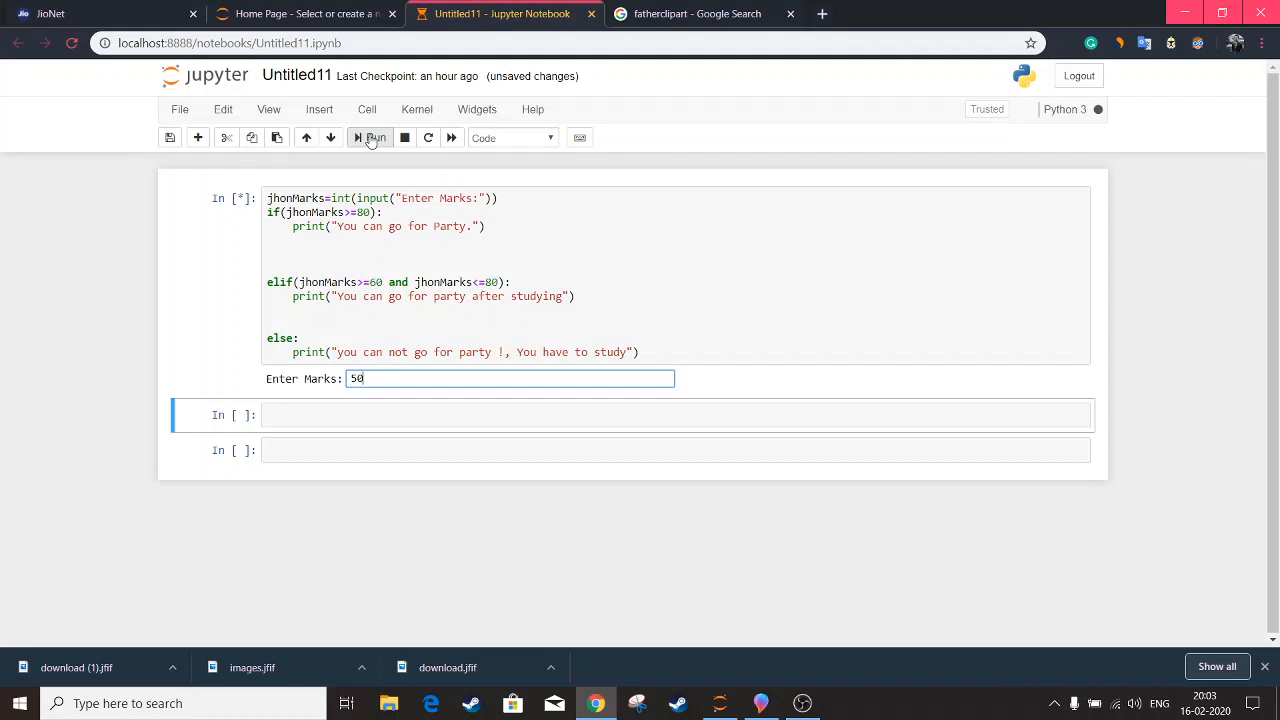